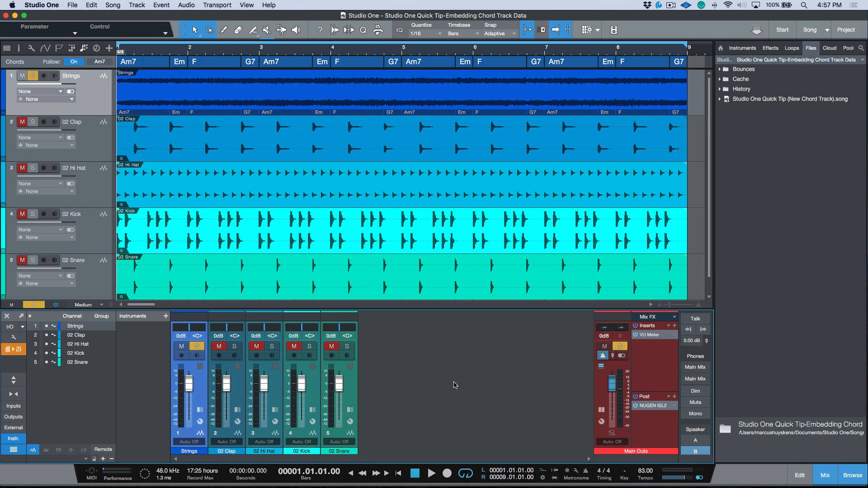
mouse_move(447, 359)
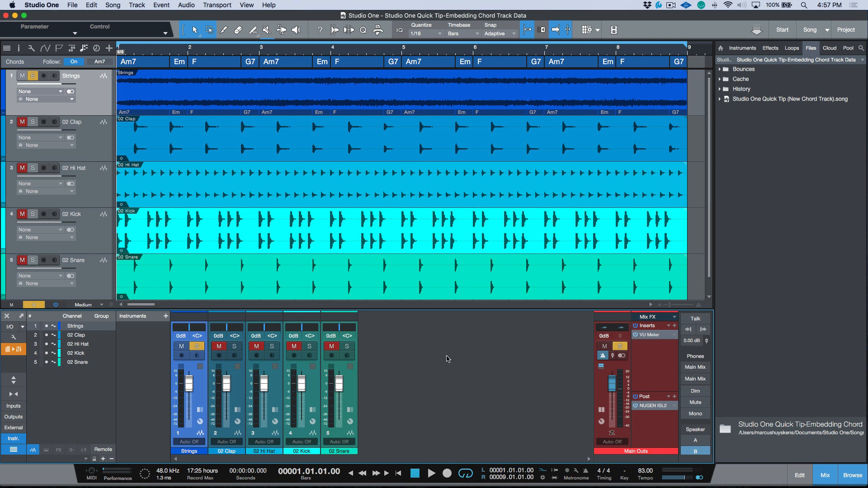
mouse_move(456, 254)
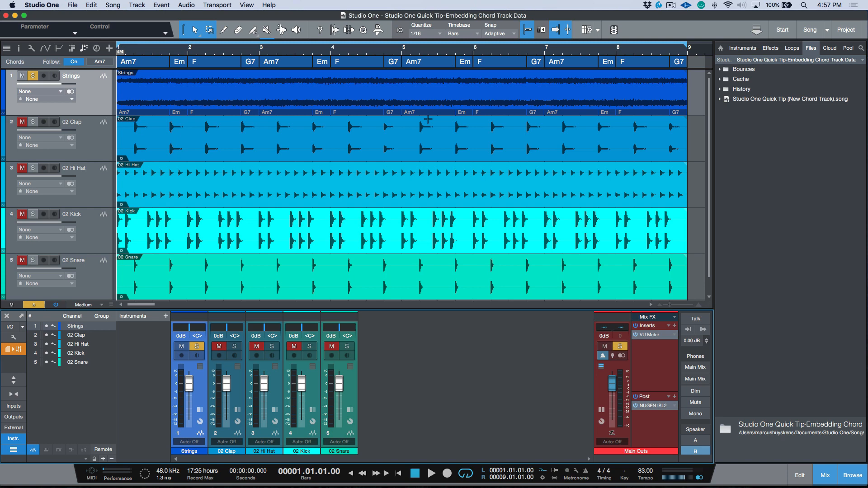
mouse_move(423, 113)
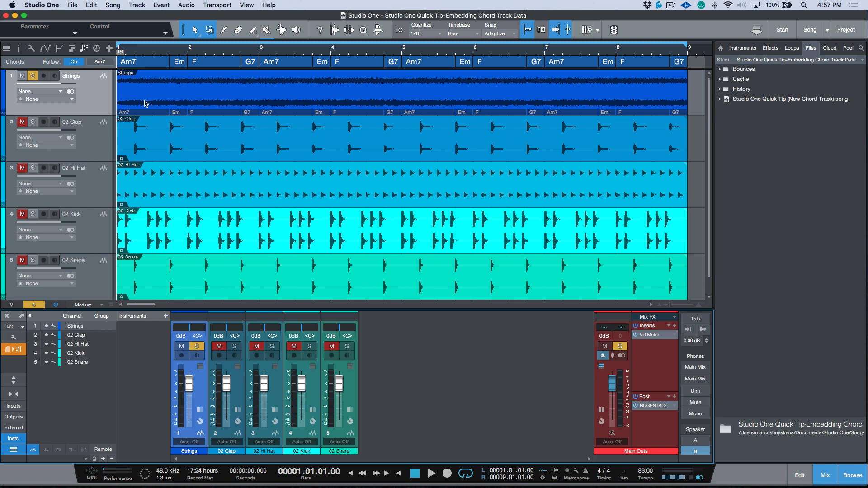
mouse_move(490, 108)
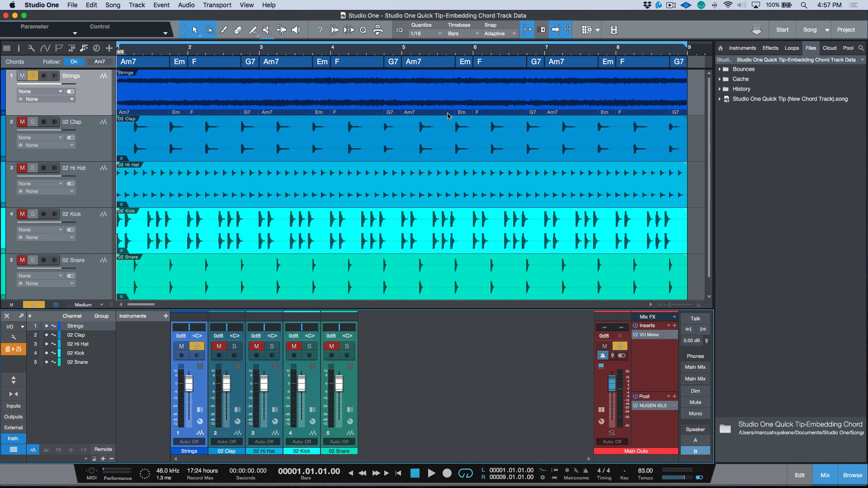
mouse_move(18, 62)
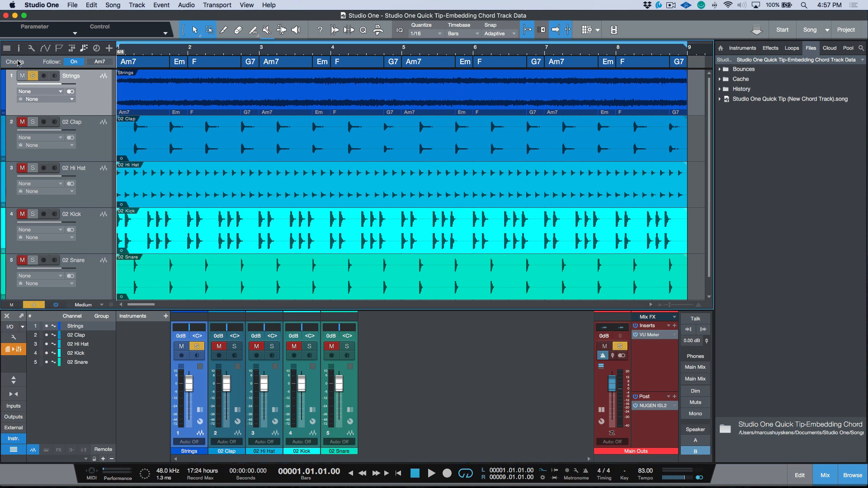
Step: Toggle chord names on events off and back on in the track display options
click(8, 48)
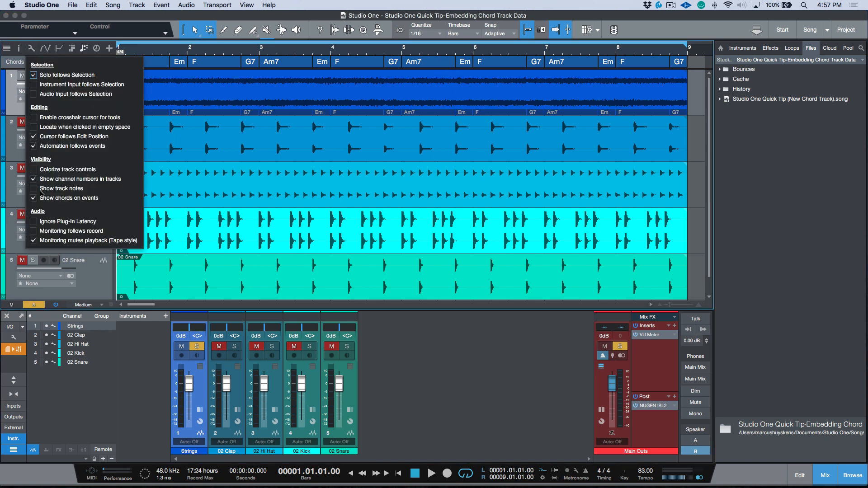
click(34, 198)
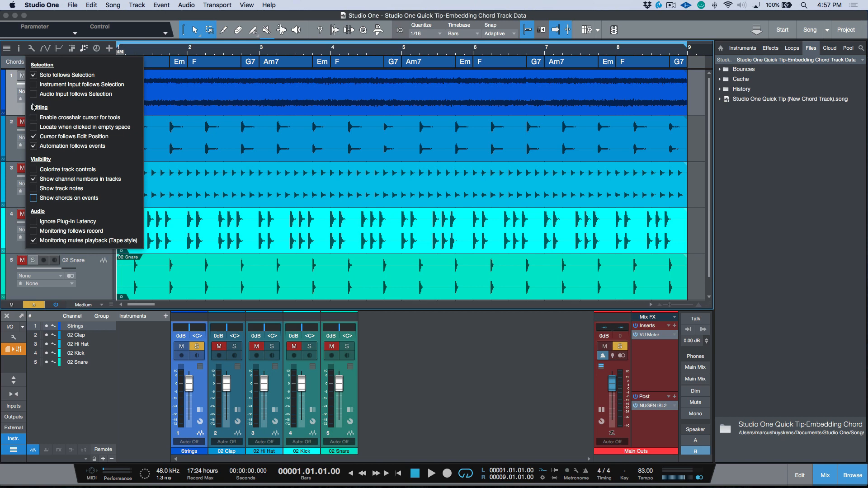
click(33, 198)
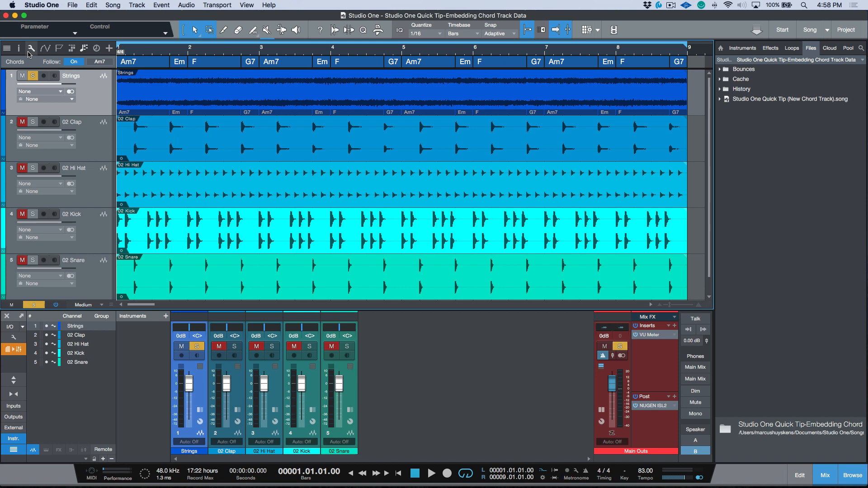
click(7, 47)
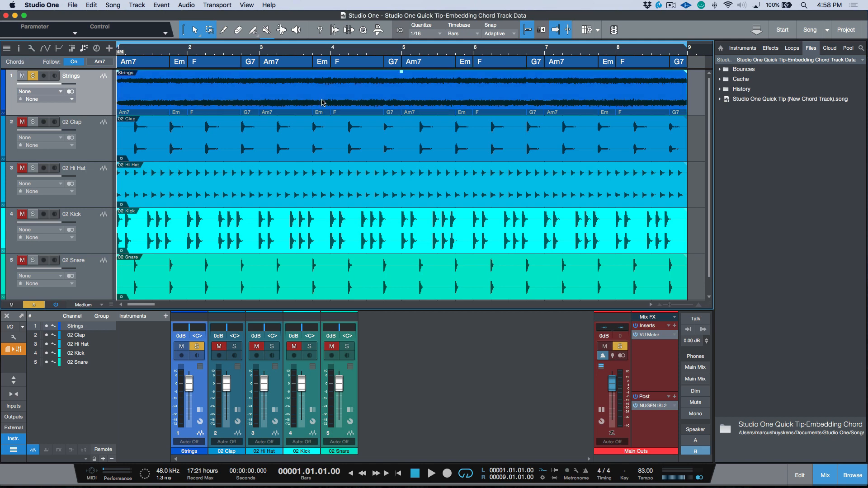
mouse_move(451, 79)
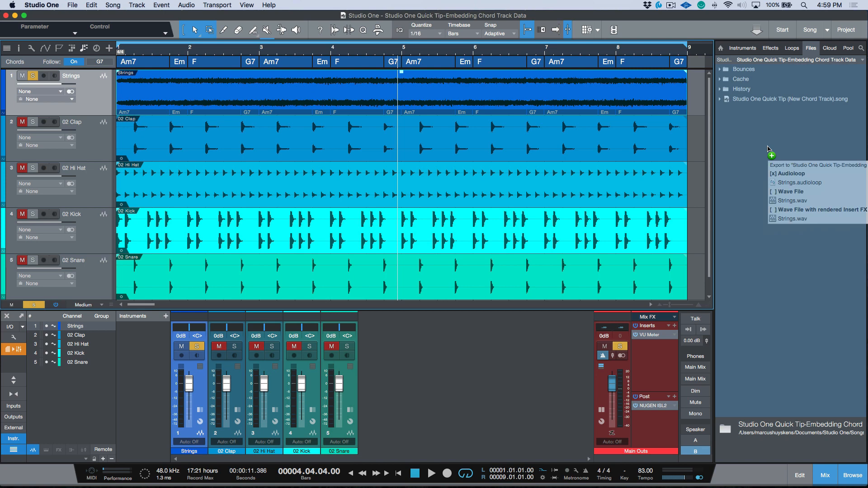
Step: Choose Audioloop as the export format and pick up the Strings event to export it
click(771, 191)
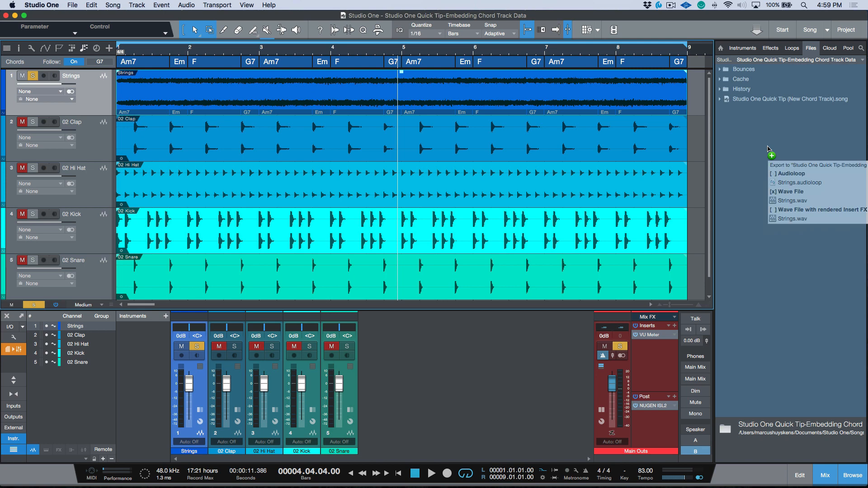
click(770, 174)
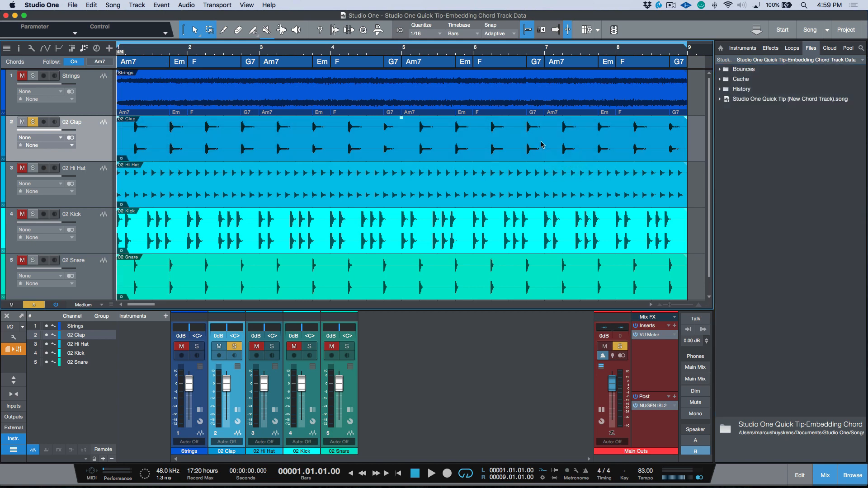
click(32, 75)
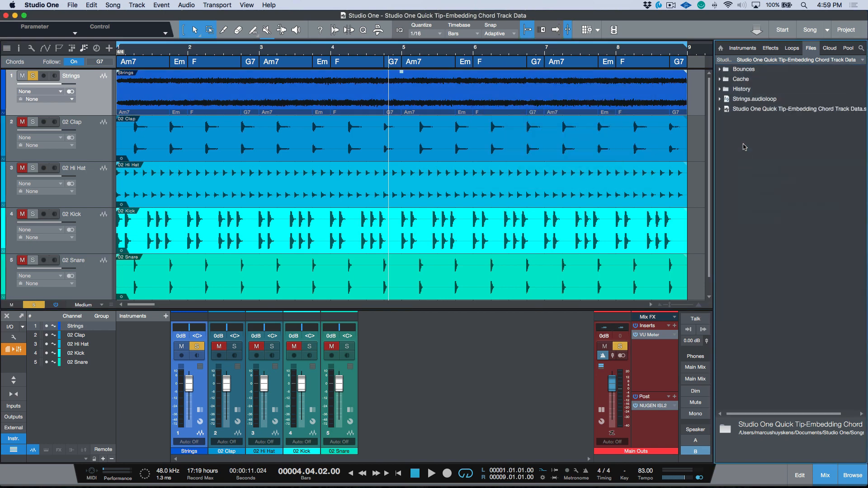
Step: View the exported Strings.audioloop details (48 kHz, 24-bit, 83 BPM), then reach the File menu
click(754, 99)
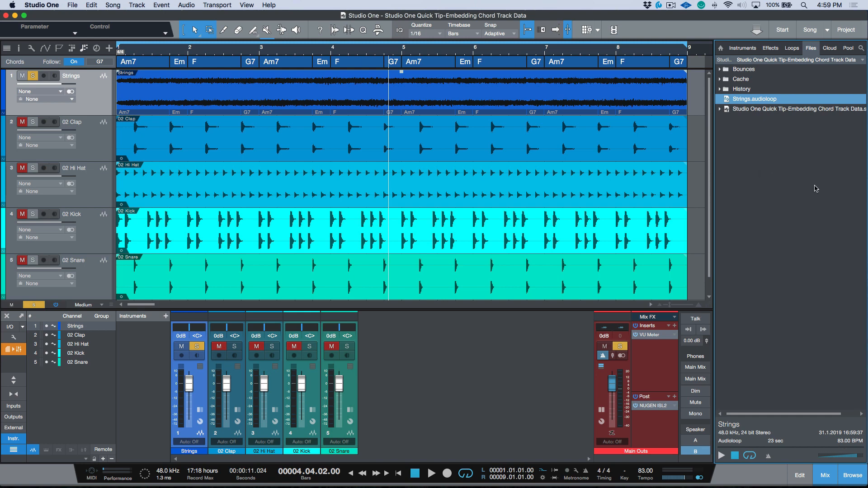
mouse_move(774, 357)
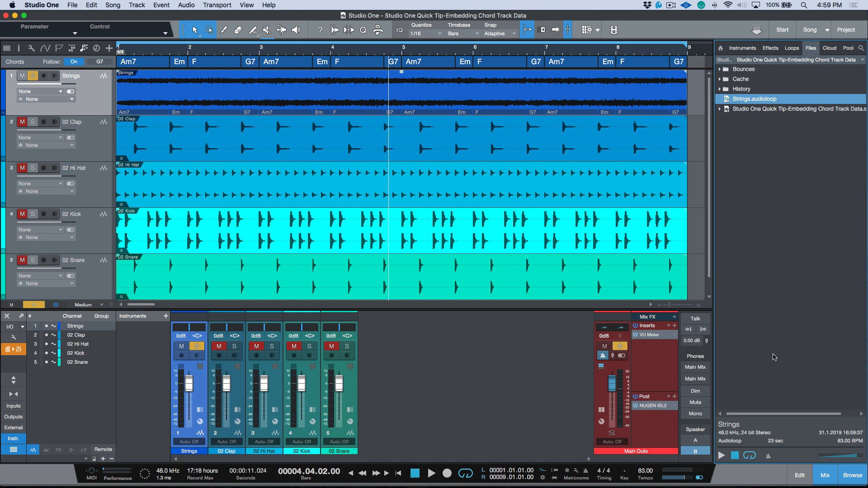
mouse_move(754, 120)
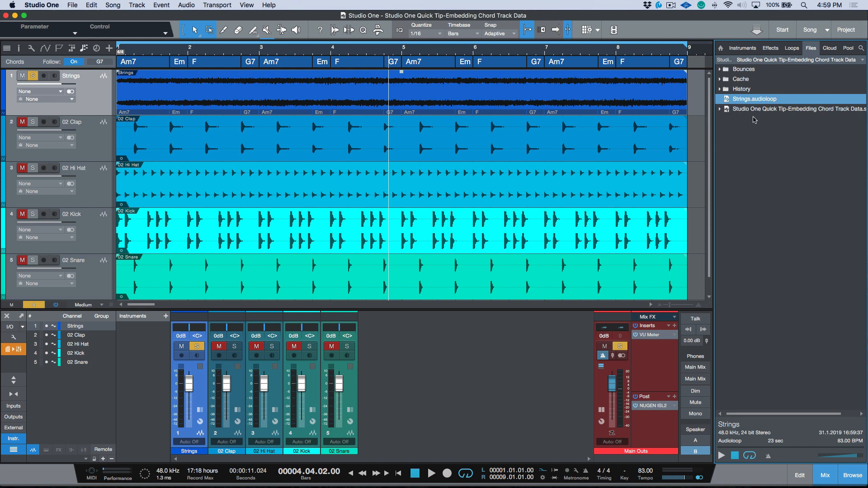
mouse_move(754, 119)
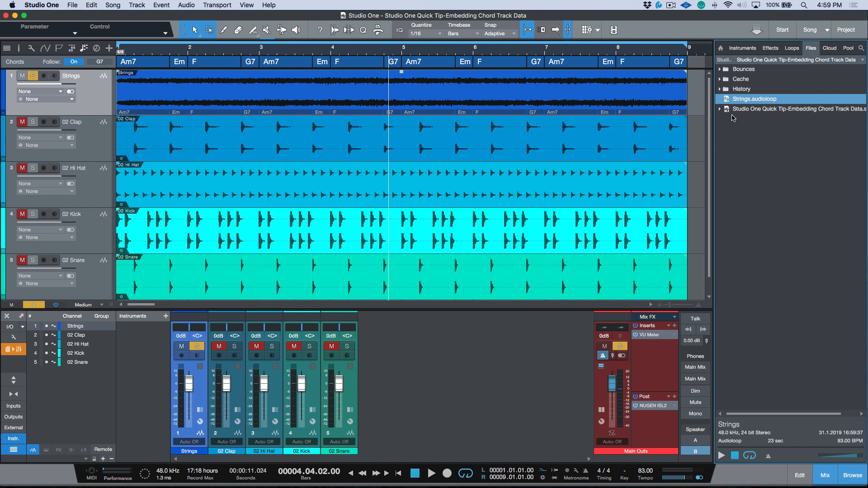
click(72, 5)
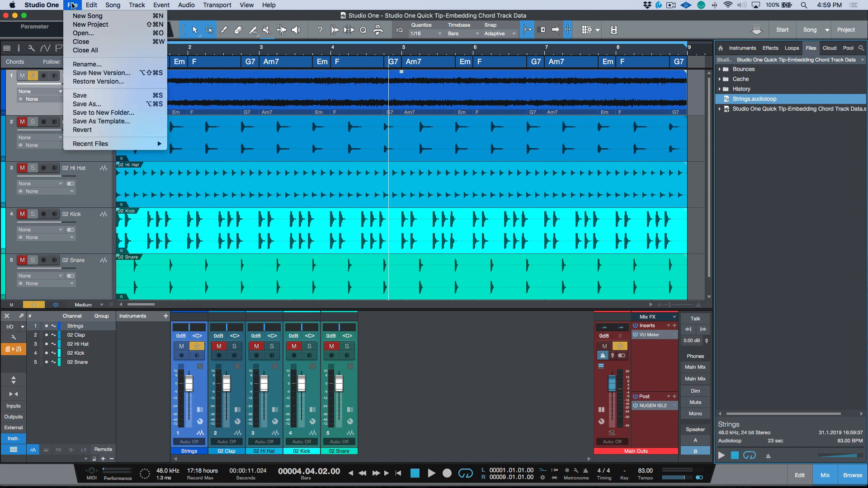
Step: Restore the New Chord Track song version, discarding unsaved changes to the current song
click(98, 82)
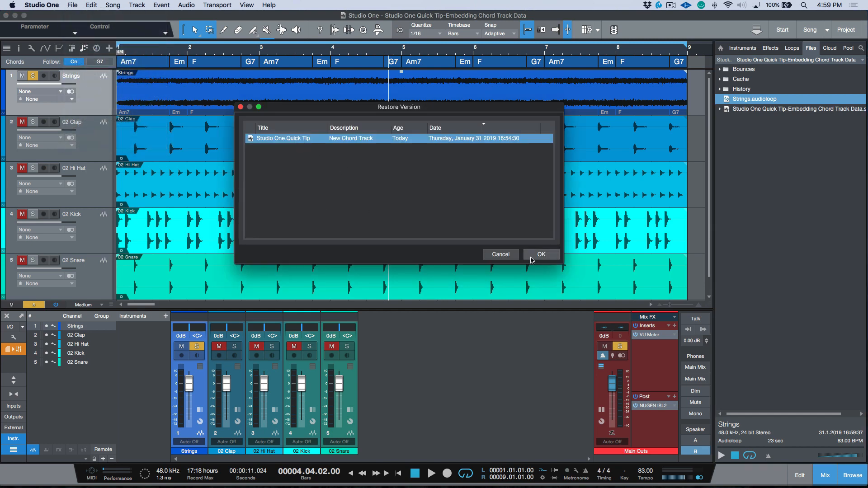
click(540, 255)
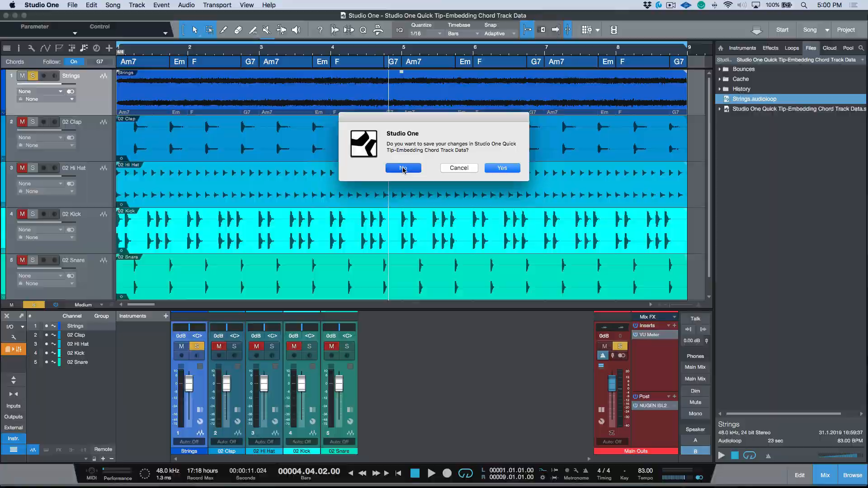
click(402, 168)
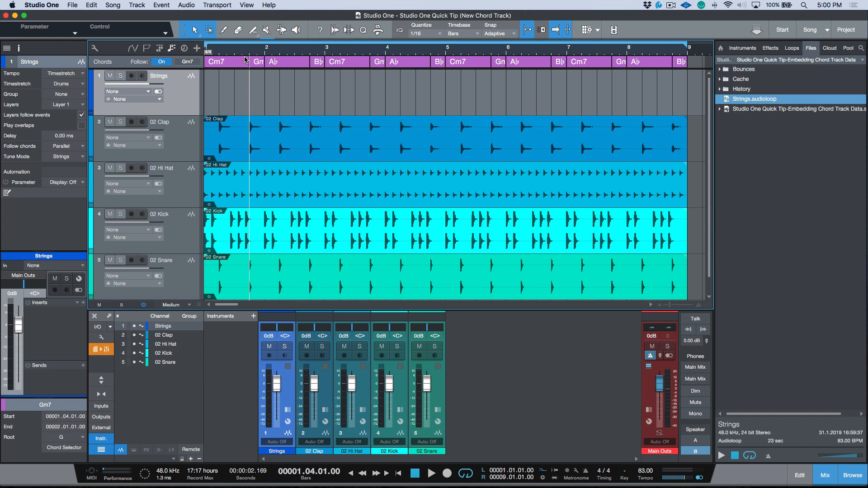
mouse_move(199, 98)
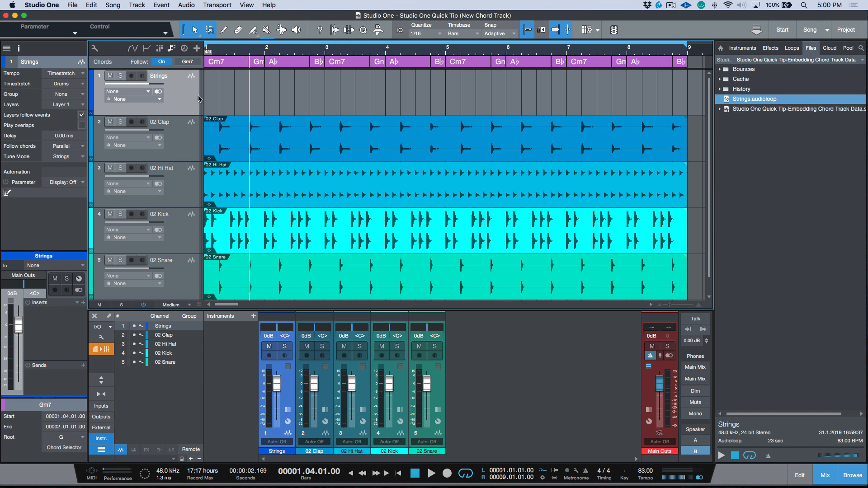
mouse_move(65, 156)
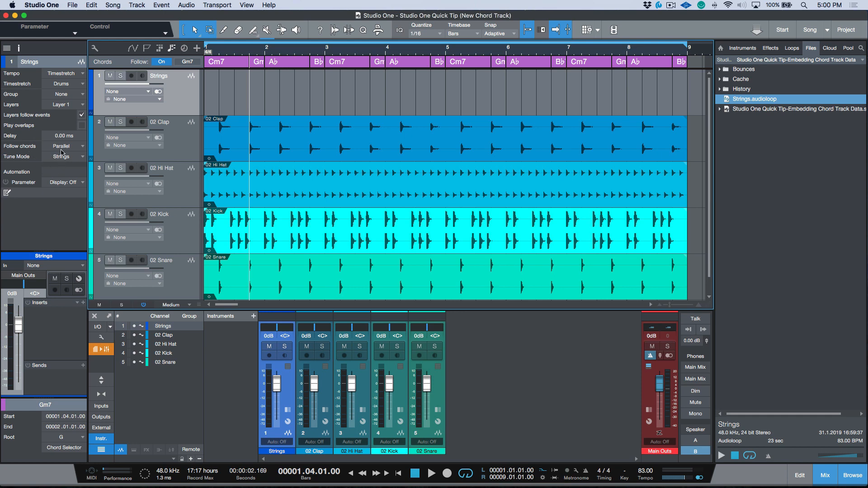
mouse_move(96, 155)
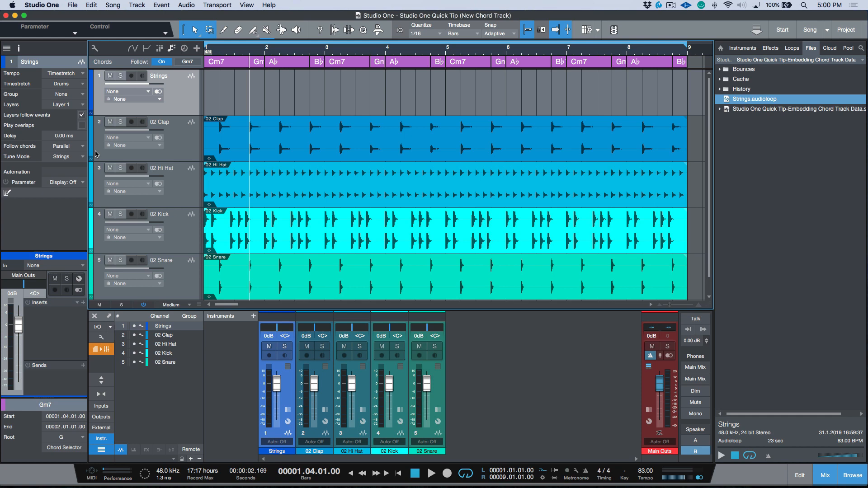
mouse_move(710, 179)
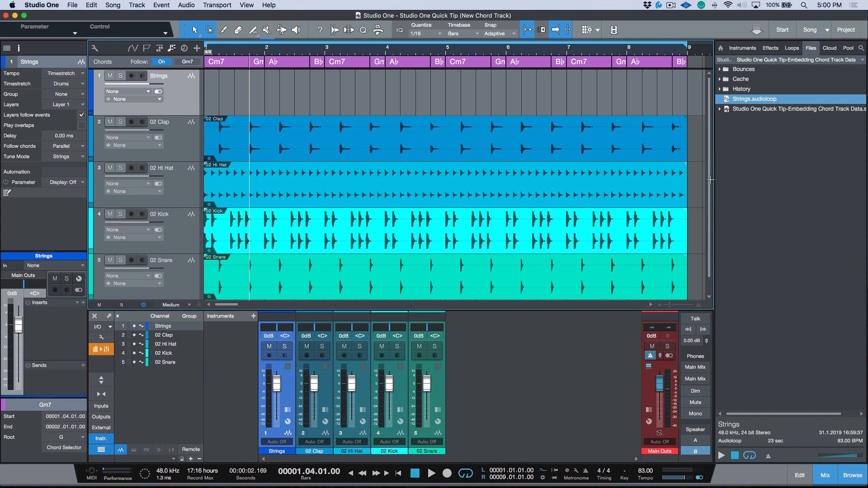
mouse_move(727, 101)
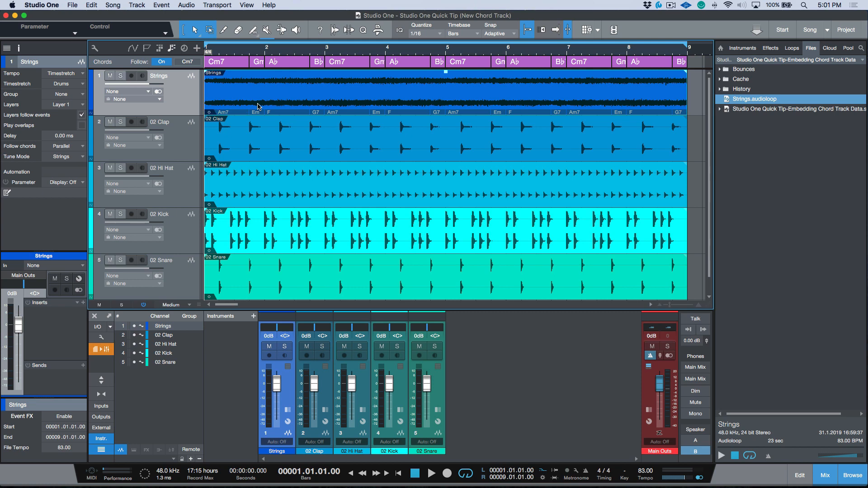
mouse_move(266, 108)
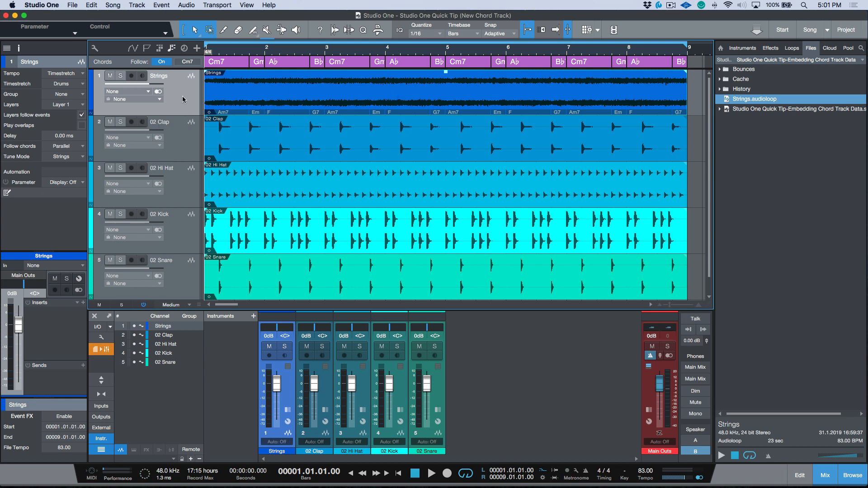
Step: Switch chord following Off and back On to compare the strings loop
click(161, 62)
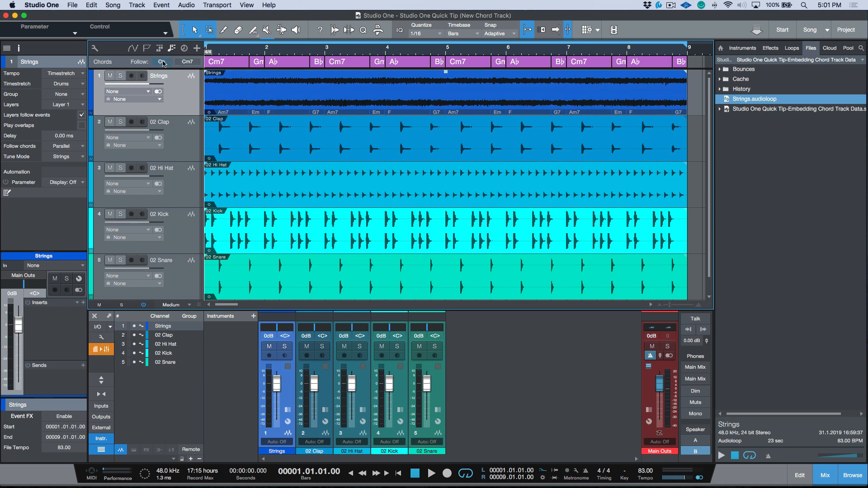
click(161, 62)
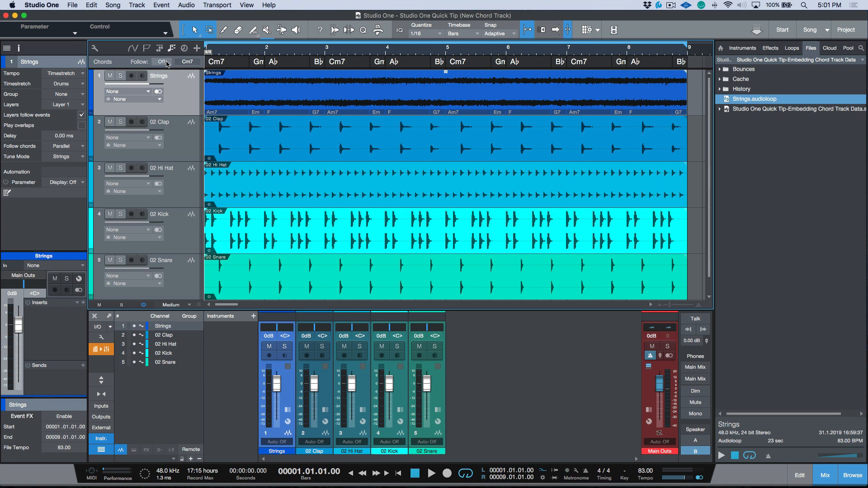
click(162, 62)
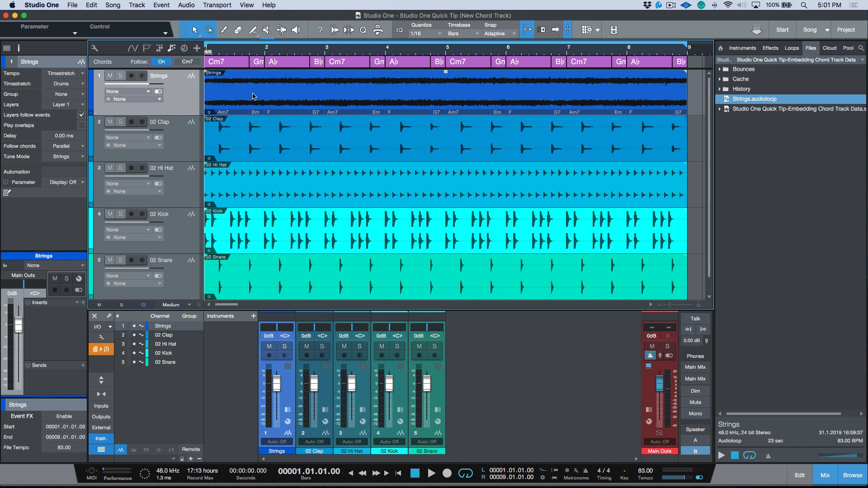
Step: Select the strings loop event and play it against the Cm7–Gm–Ab–Bb chords
click(431, 473)
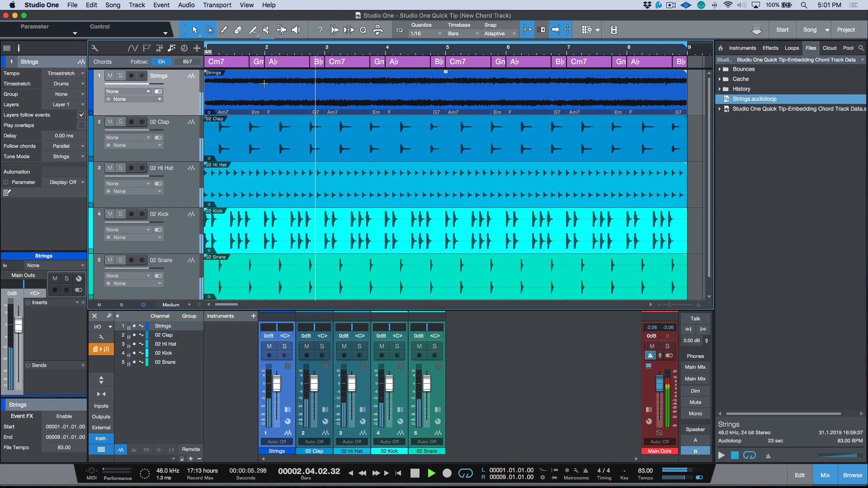
click(413, 473)
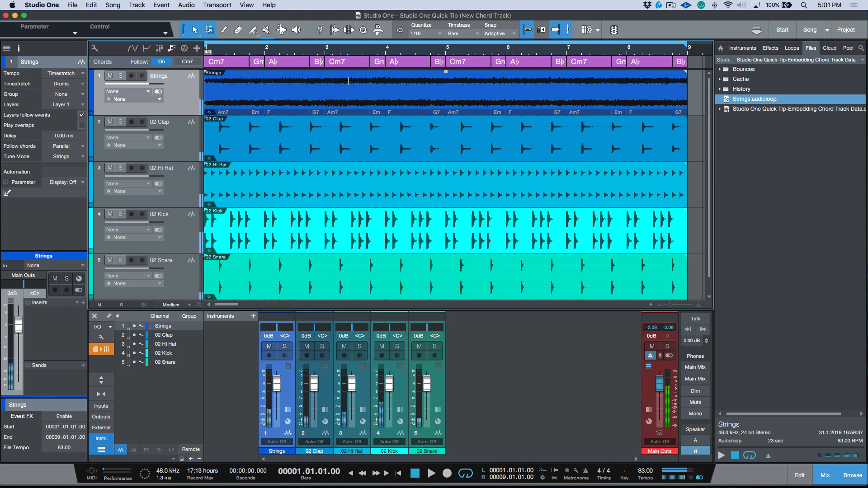
Step: Change the bar 3 chord's type from Minor to Major, making it C7
right_click(337, 61)
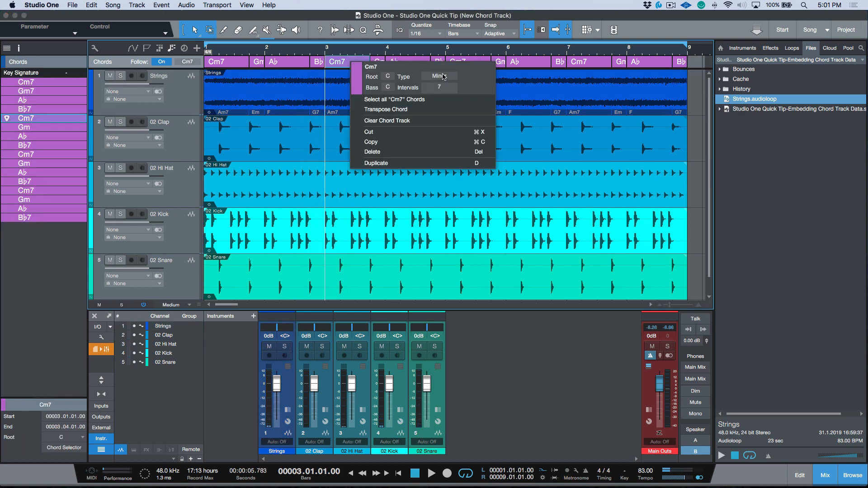
click(439, 76)
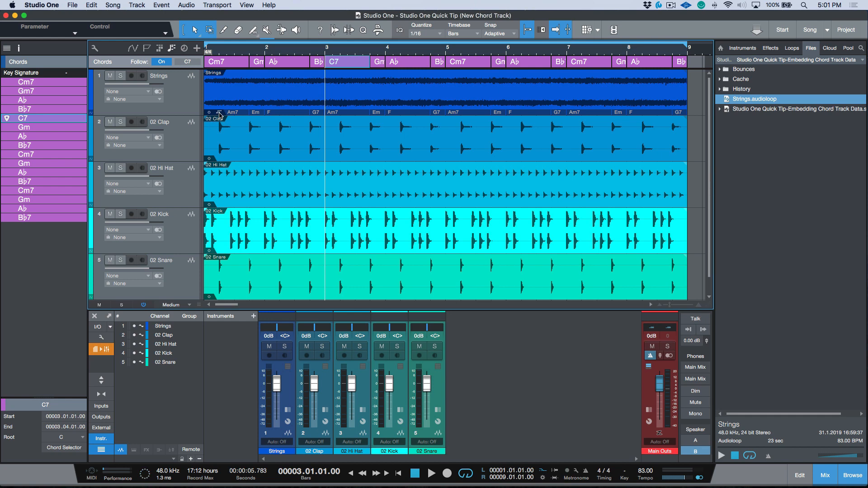
mouse_move(334, 96)
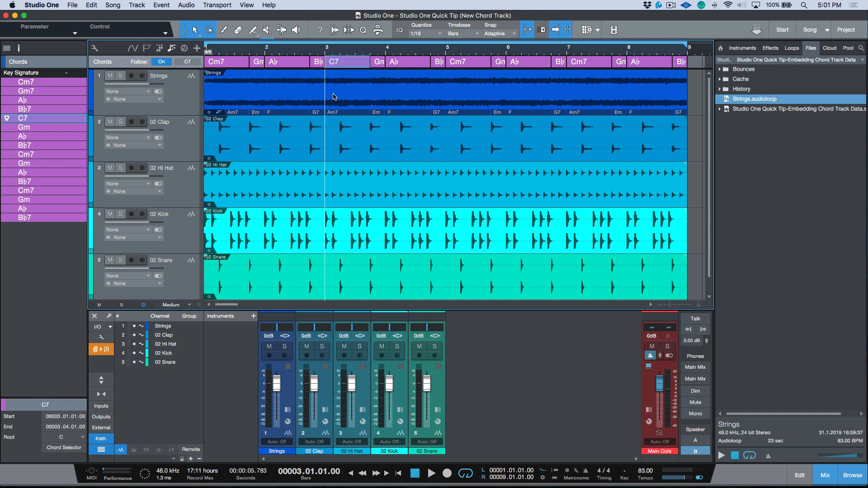
Step: Select the Strings loop event, which still follows the edited chords with C7 at bar 3
click(431, 473)
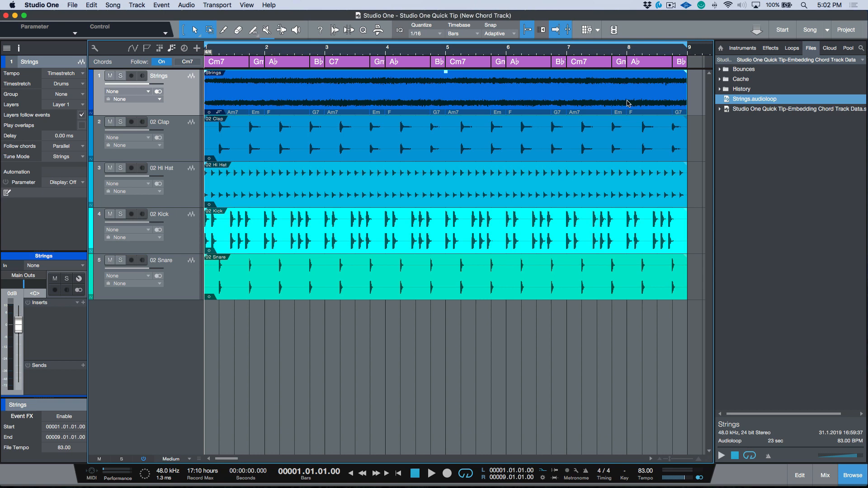
mouse_move(628, 103)
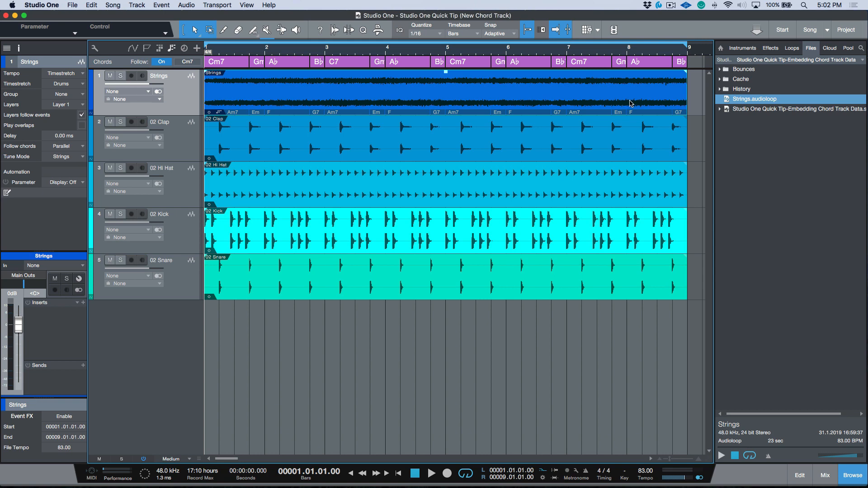